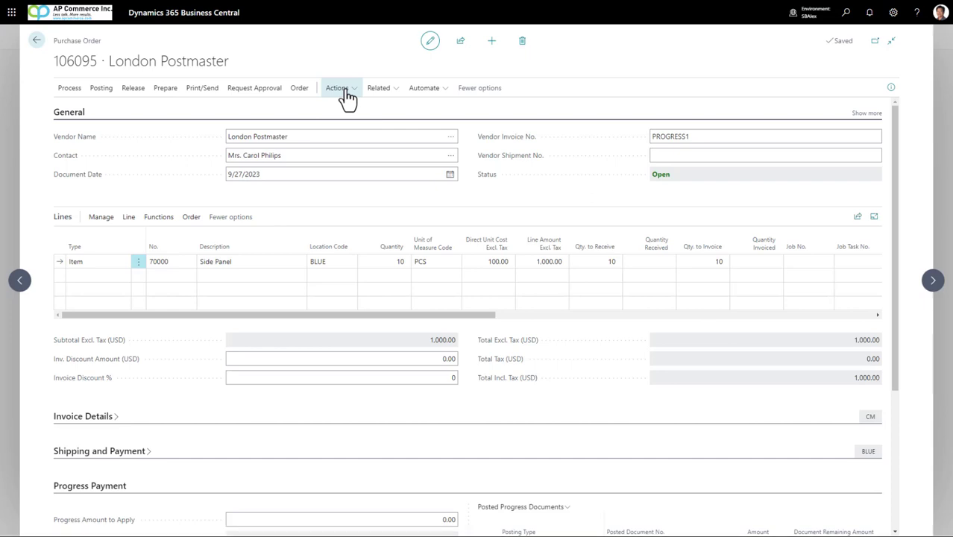
Step: Post a 500 progress payment invoice for purchase order 106095 via the order's posting actions
left_click(337, 87)
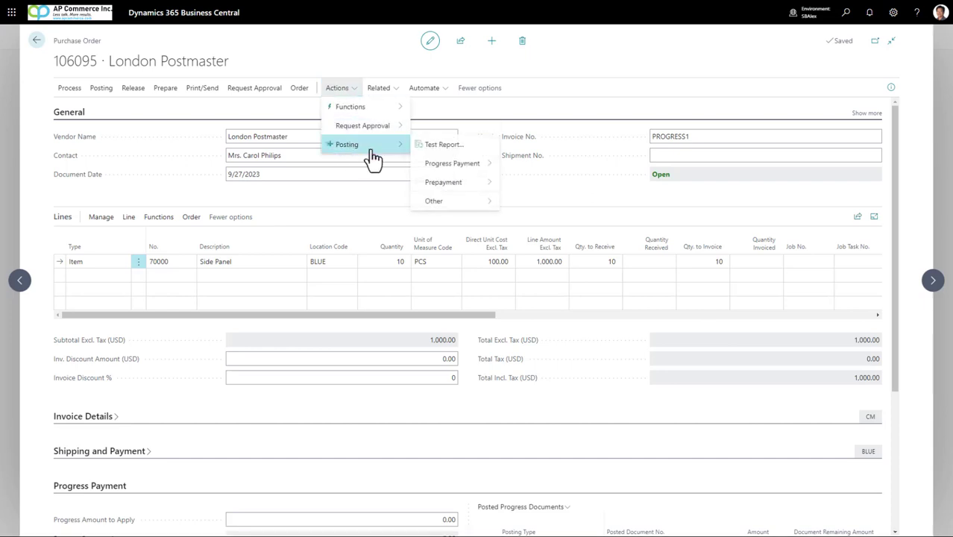
mouse_move(452, 162)
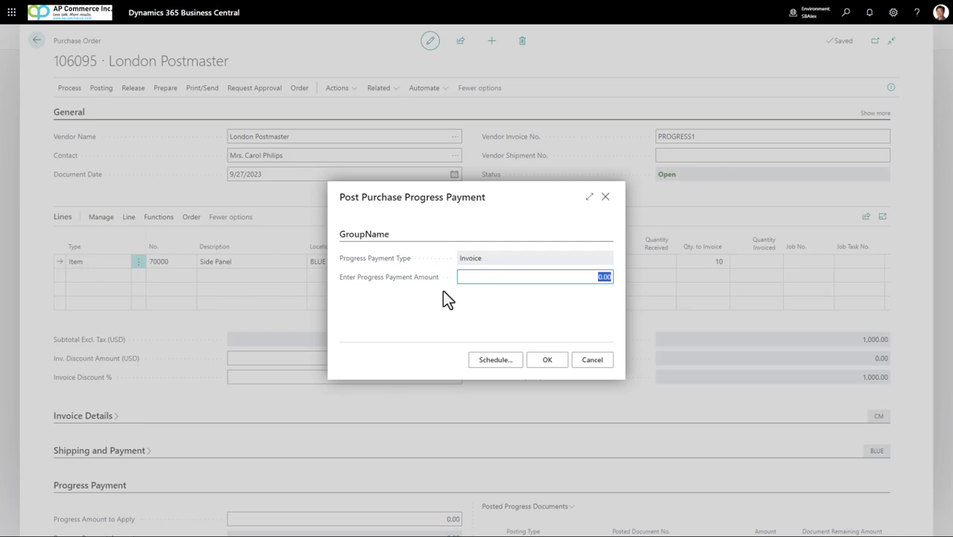
type("500")
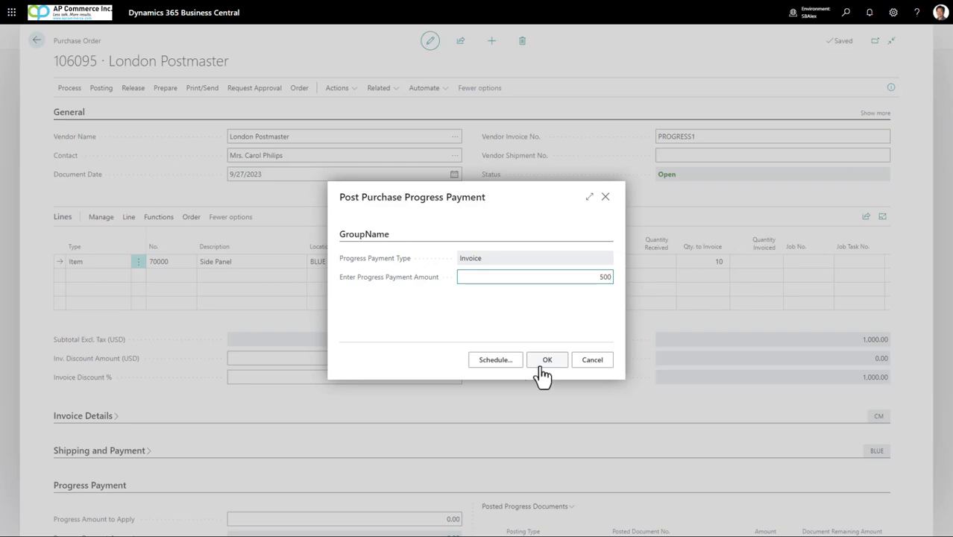
left_click(546, 360)
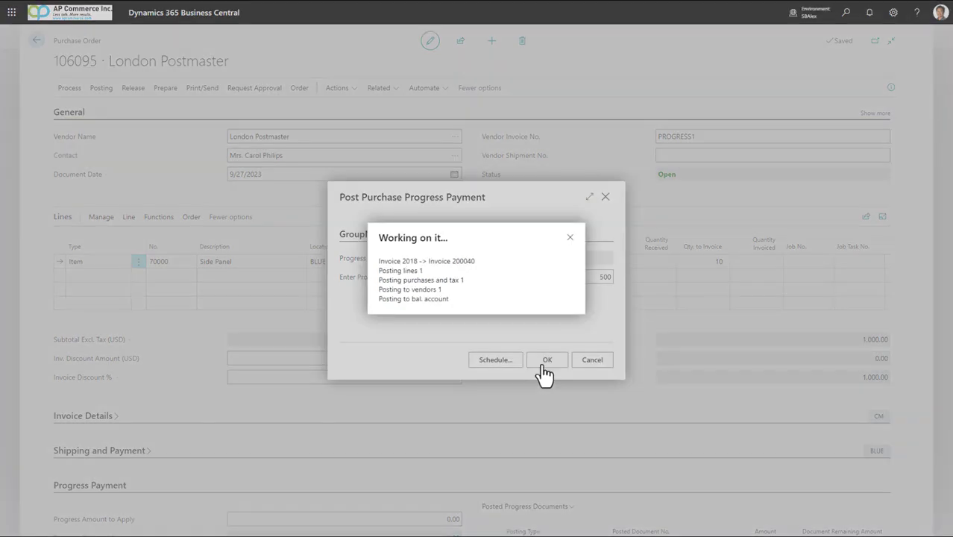
left_click(548, 360)
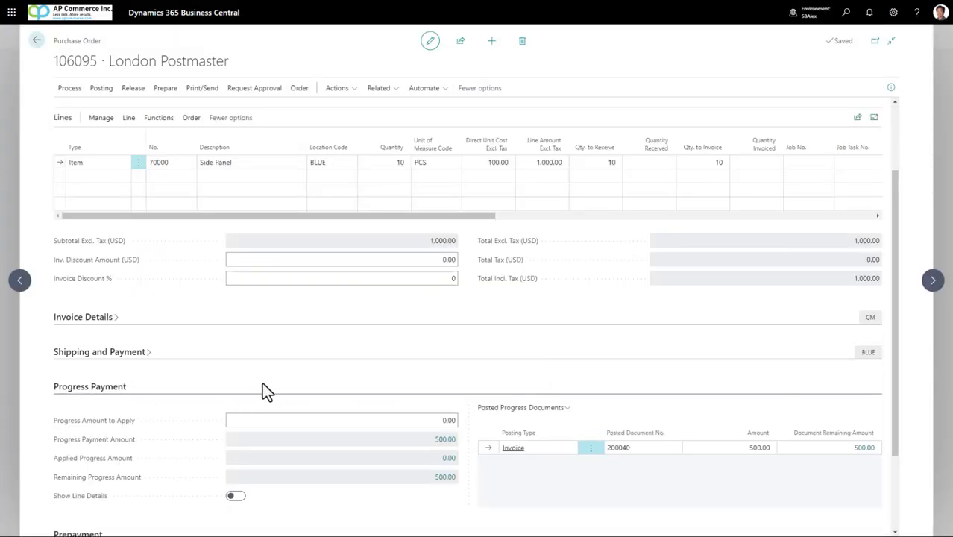
scroll("down", 3)
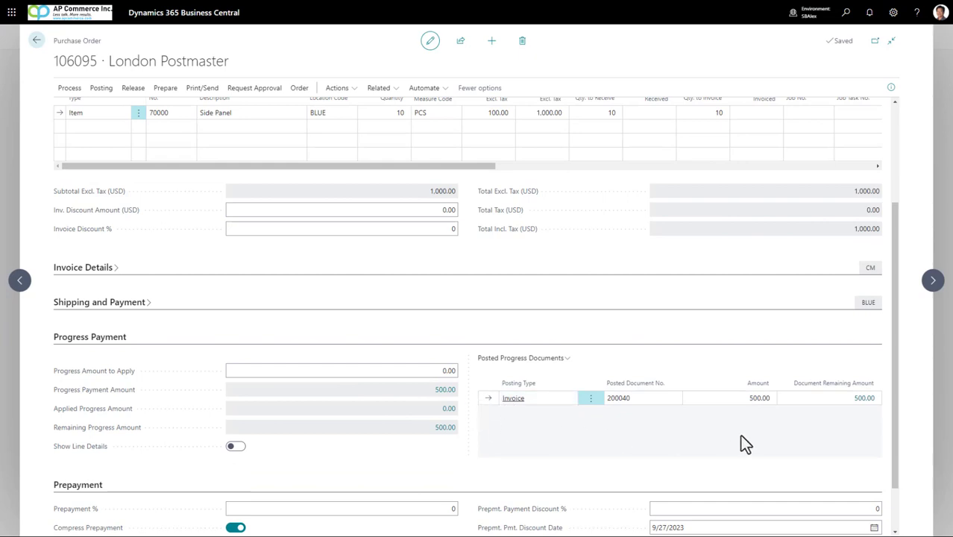
mouse_move(892, 424)
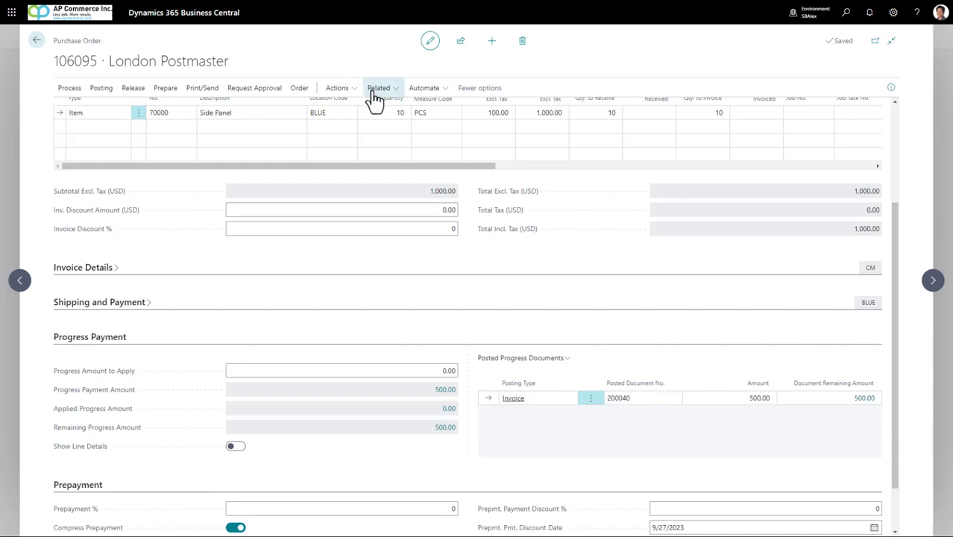
left_click(379, 86)
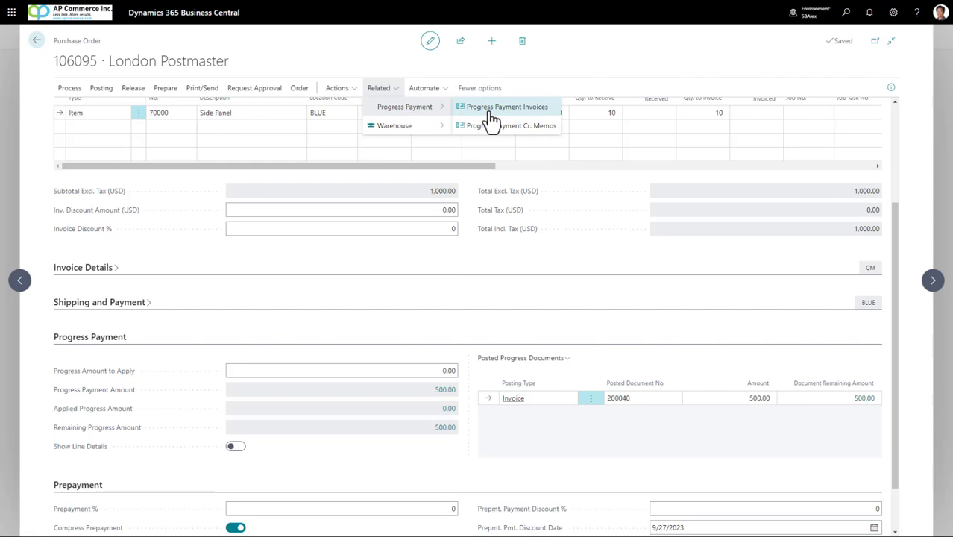
left_click(507, 107)
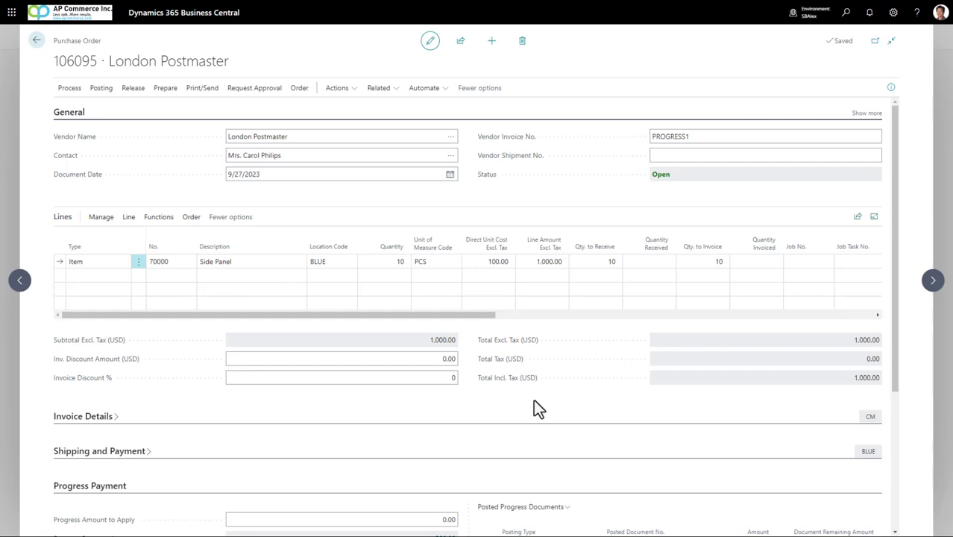
Step: Set the line to receive 2 side panels with 100.00 of progress payment to apply
left_click(594, 261)
type("2")
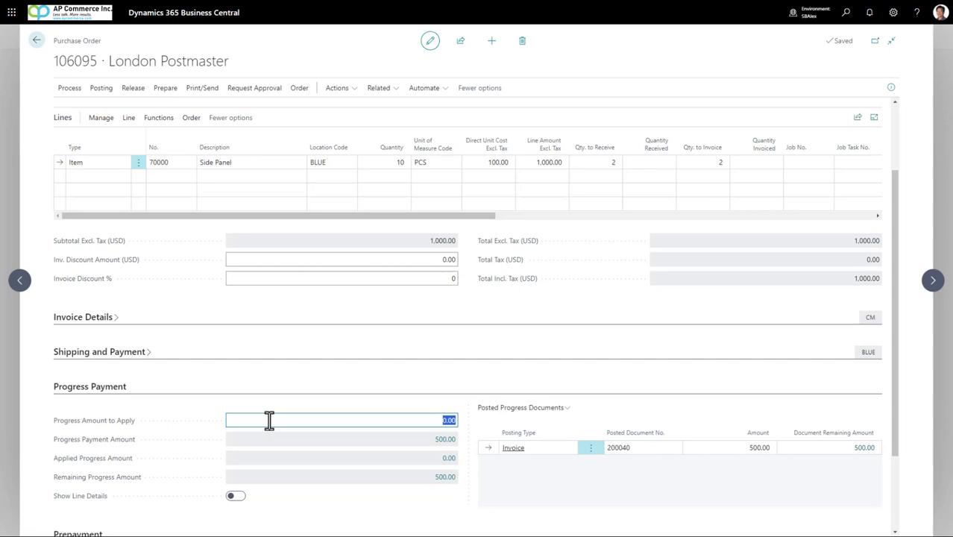
type("100.00")
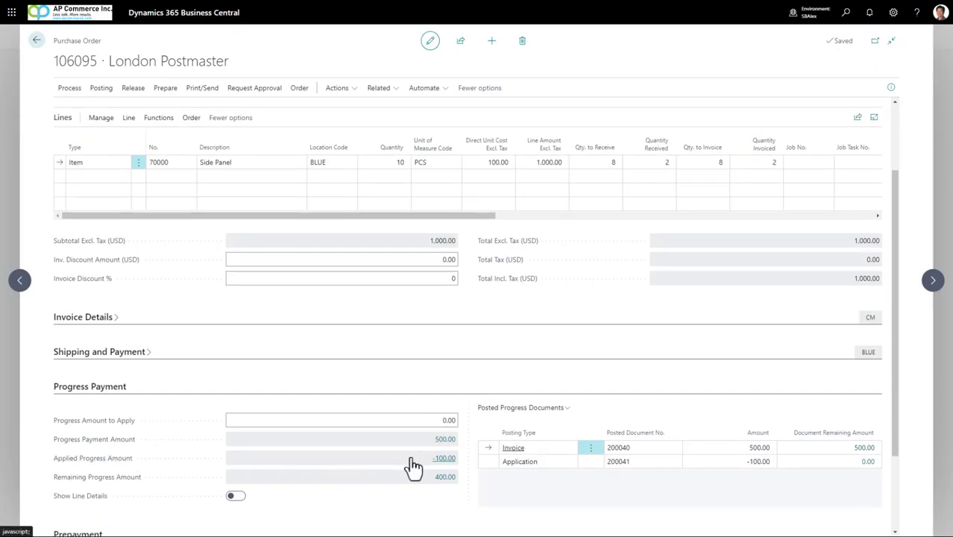
mouse_move(446, 472)
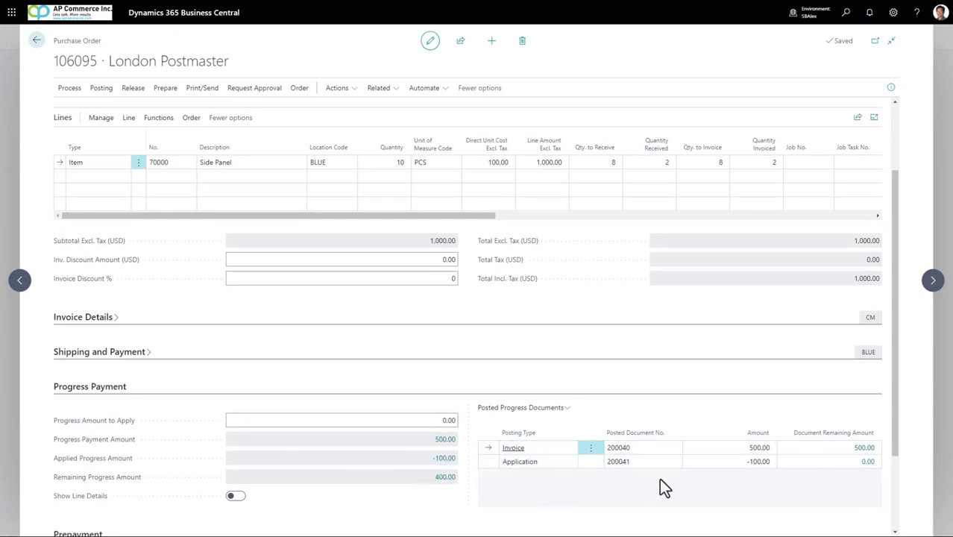
mouse_move(328, 143)
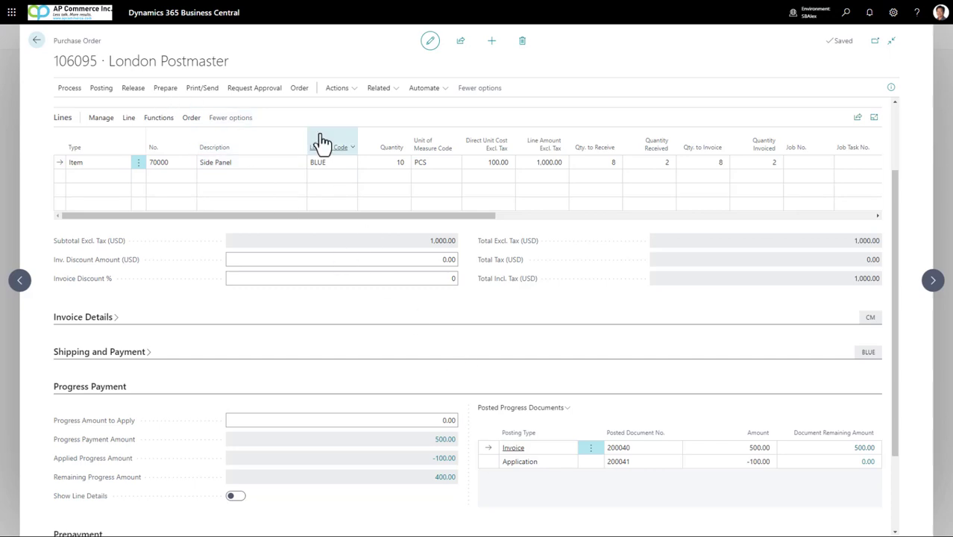
Step: Release purchase order 106095 carrying vendor invoice number PROGRESS2
left_click(299, 86)
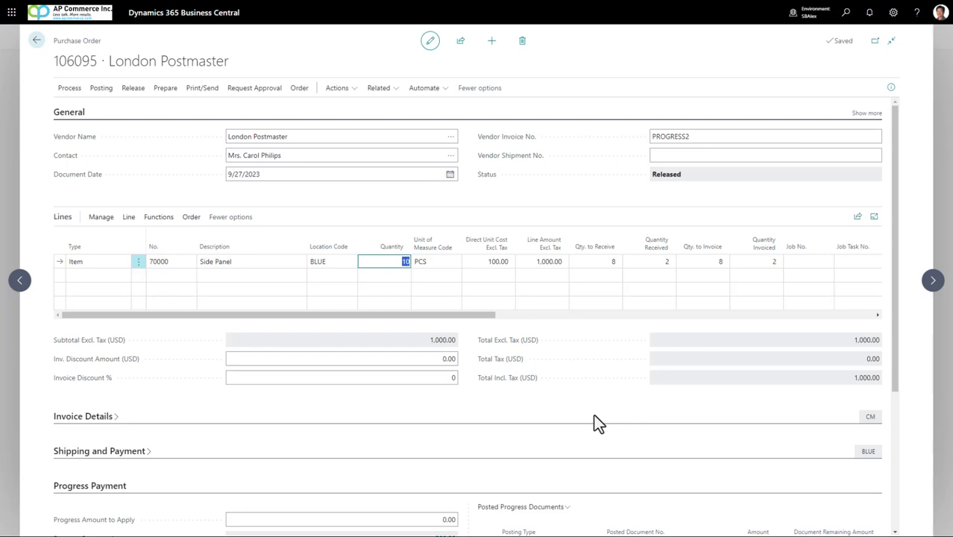
Step: Reopen order 106095 and show its processing actions for reducing the quantity to 6
left_click(68, 86)
type("8")
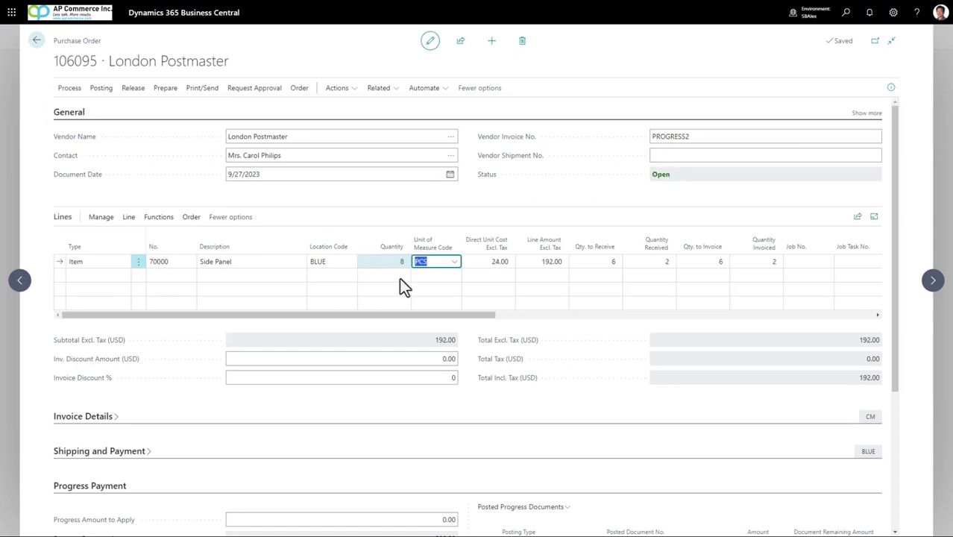
left_click(68, 87)
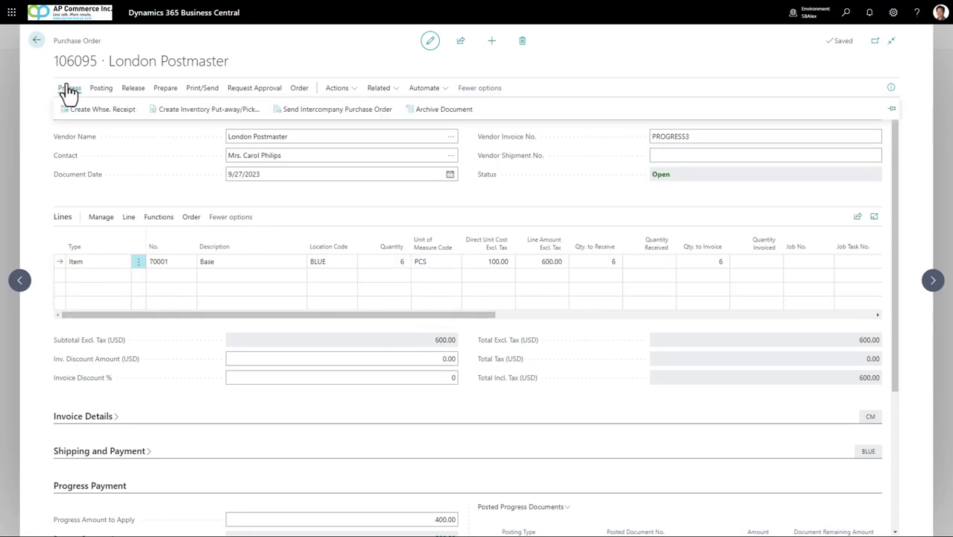